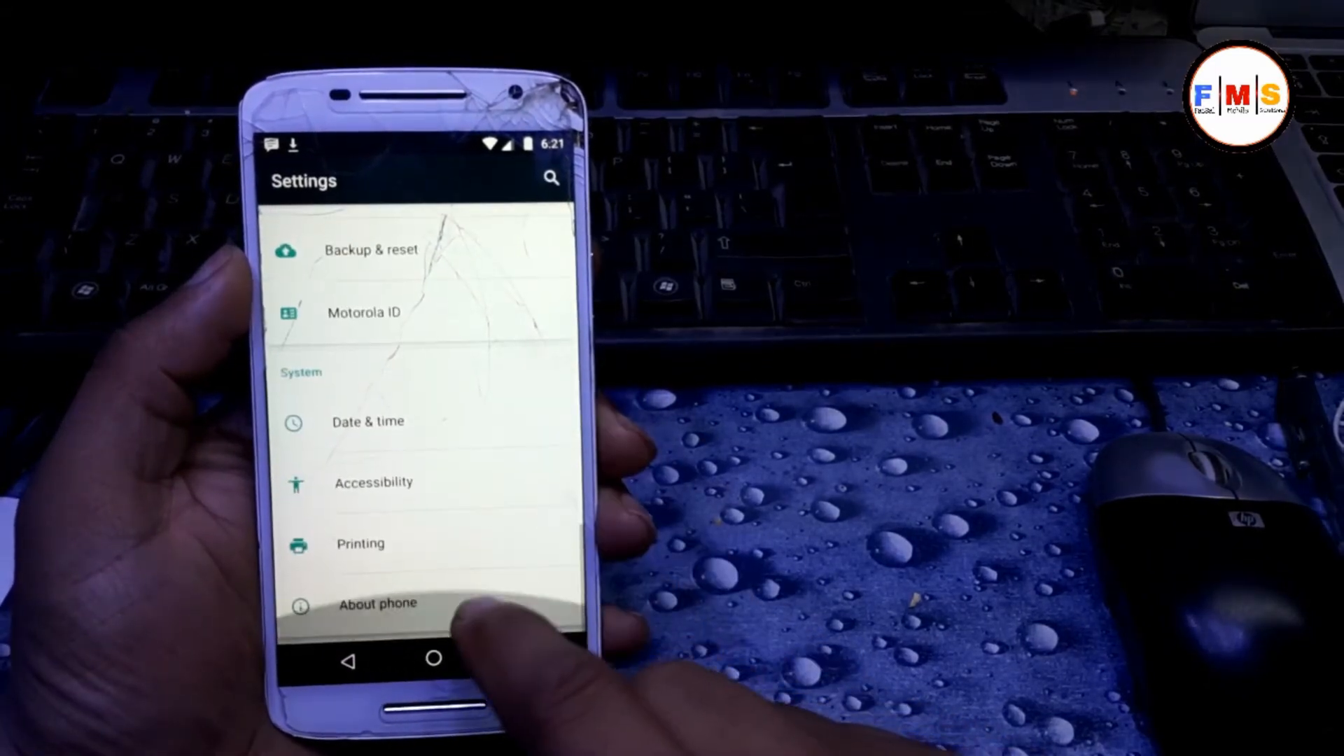
- Show the About phone page listing model Moto X Play and Android version 6.0.1
click(378, 604)
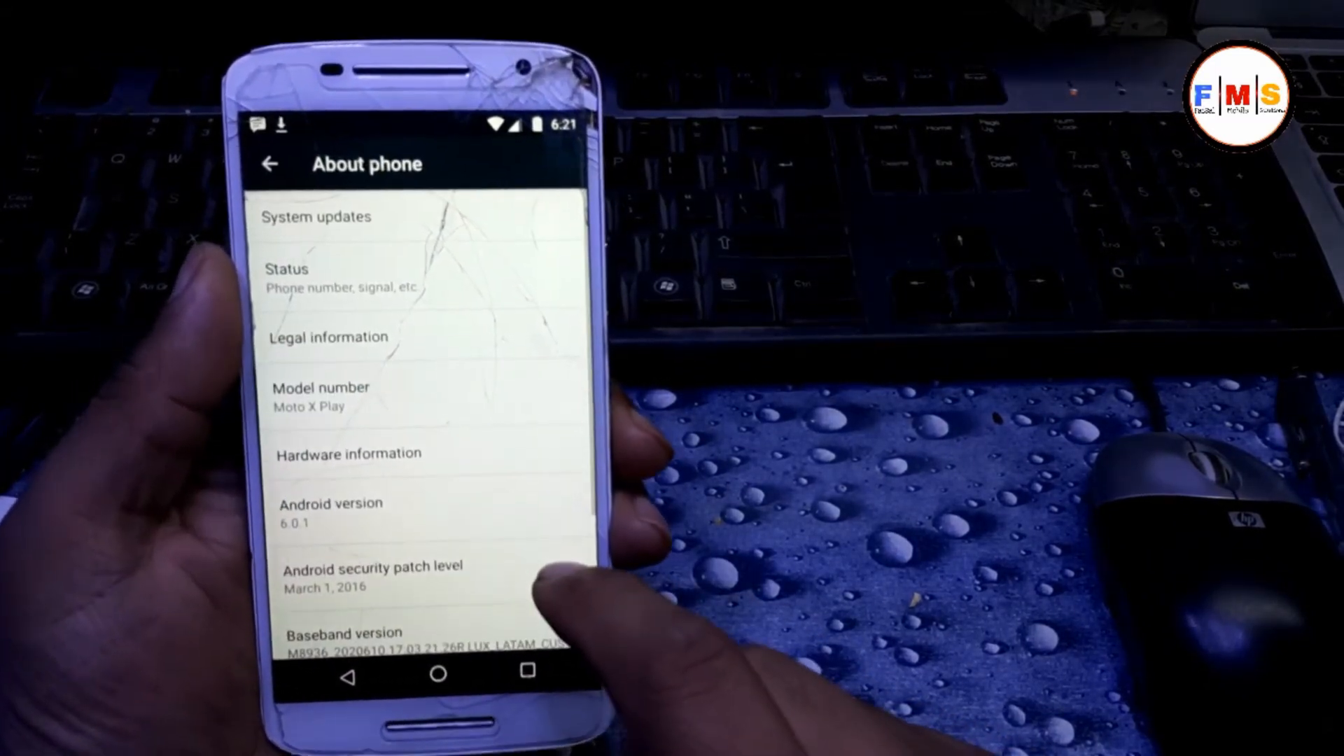